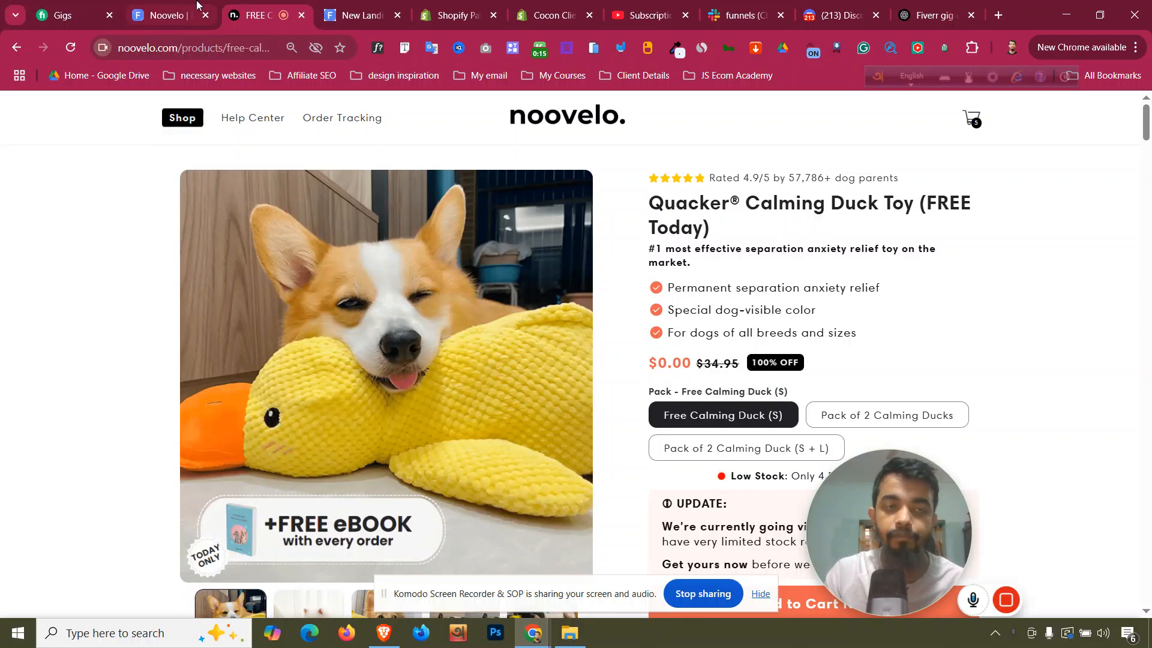
mouse_move(173, 15)
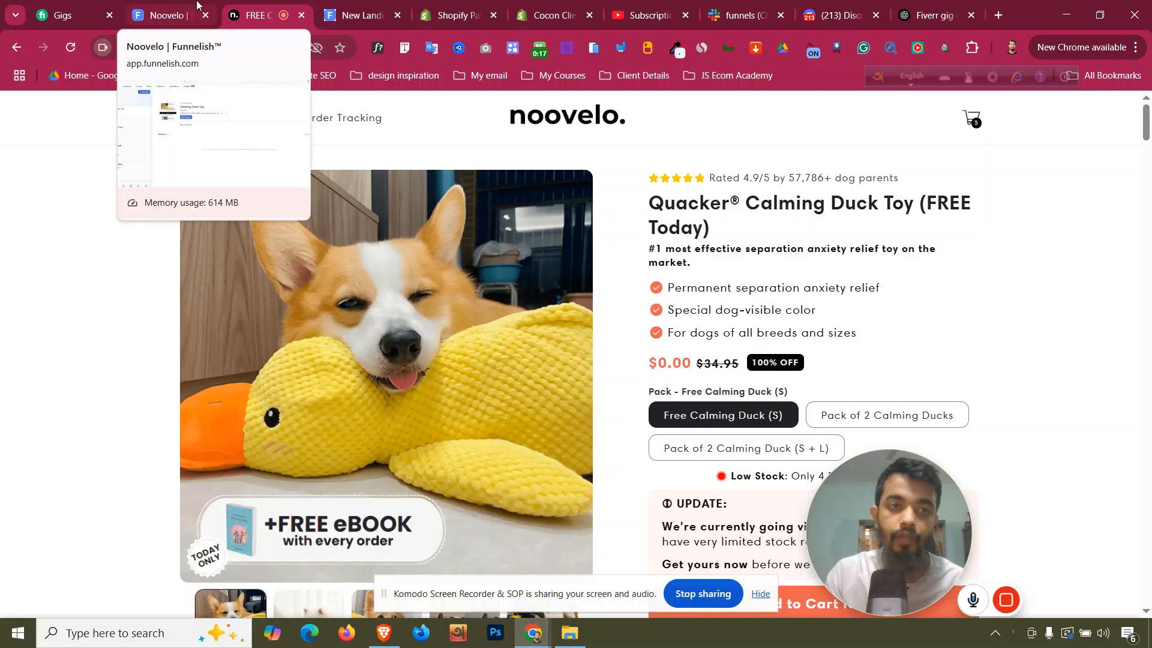
Review the noovelo.com Quacker Calming Duck Toy page, then bring up its Funnelish rebuilt copy
scroll(down, 3)
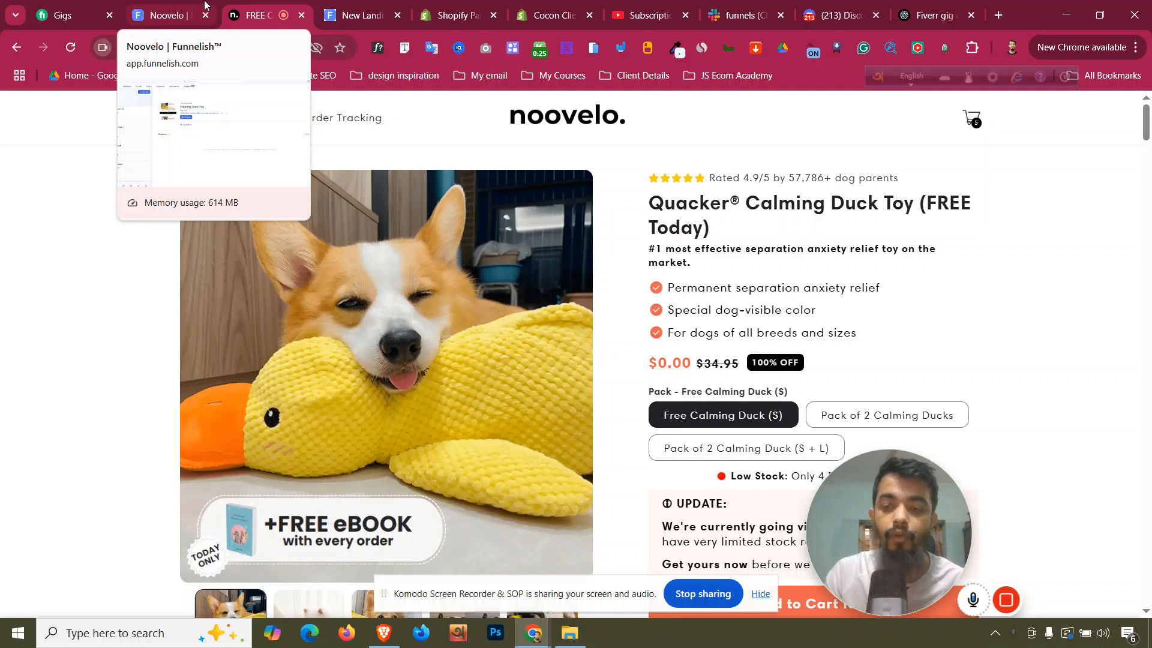
mouse_move(912, 505)
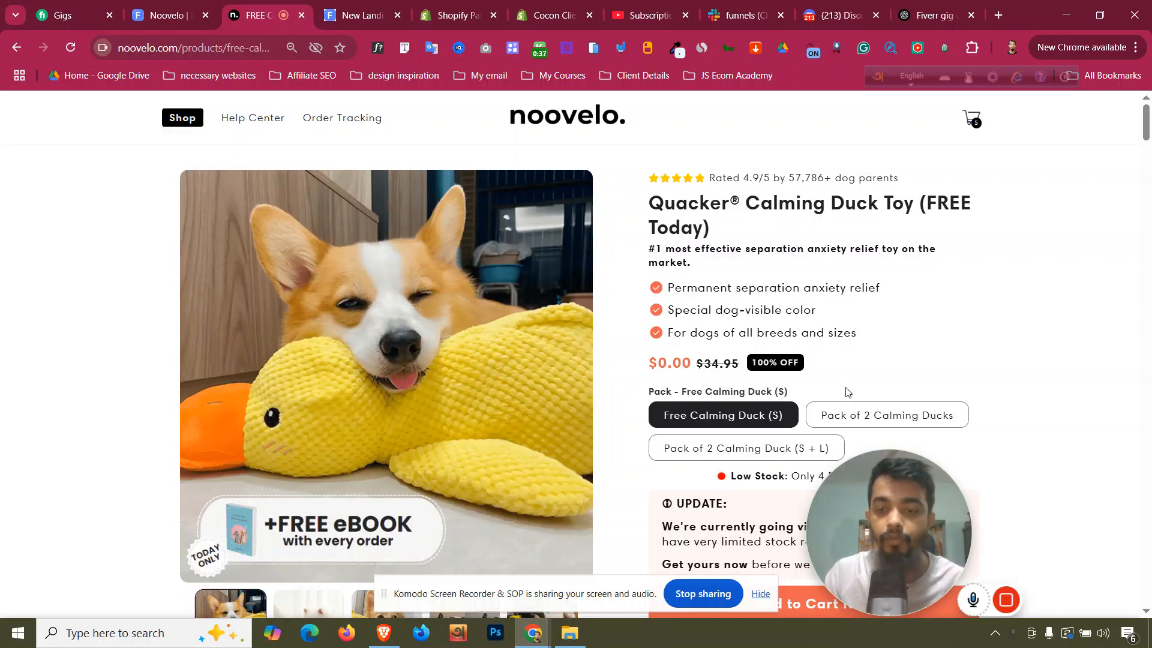
mouse_move(262, 70)
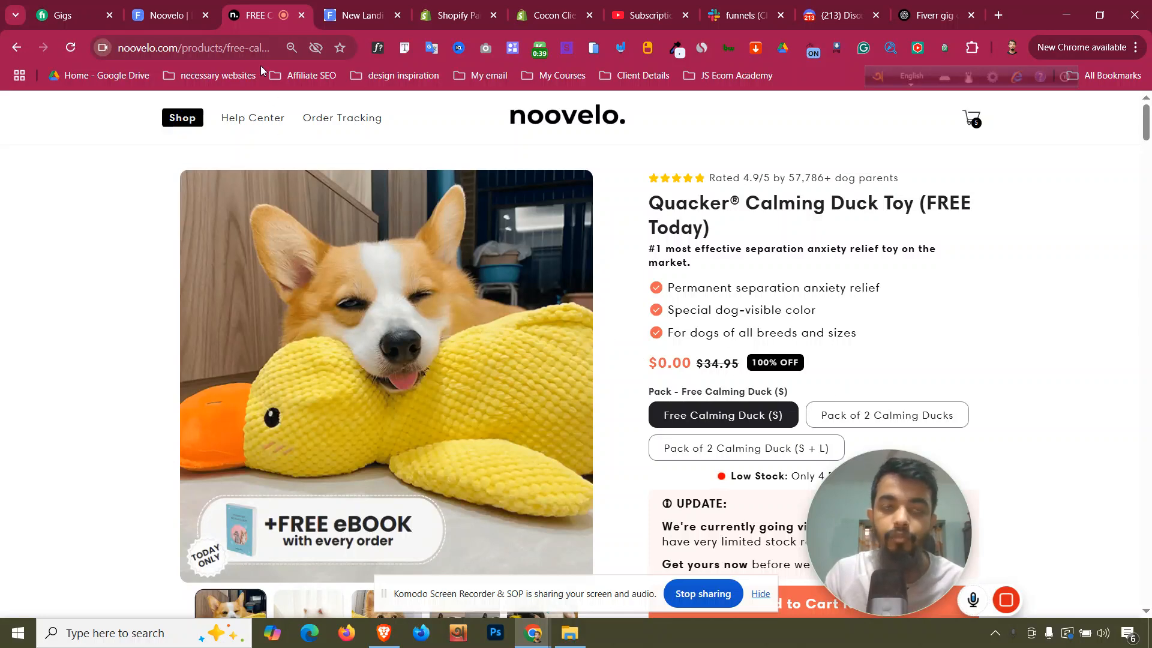
click(162, 16)
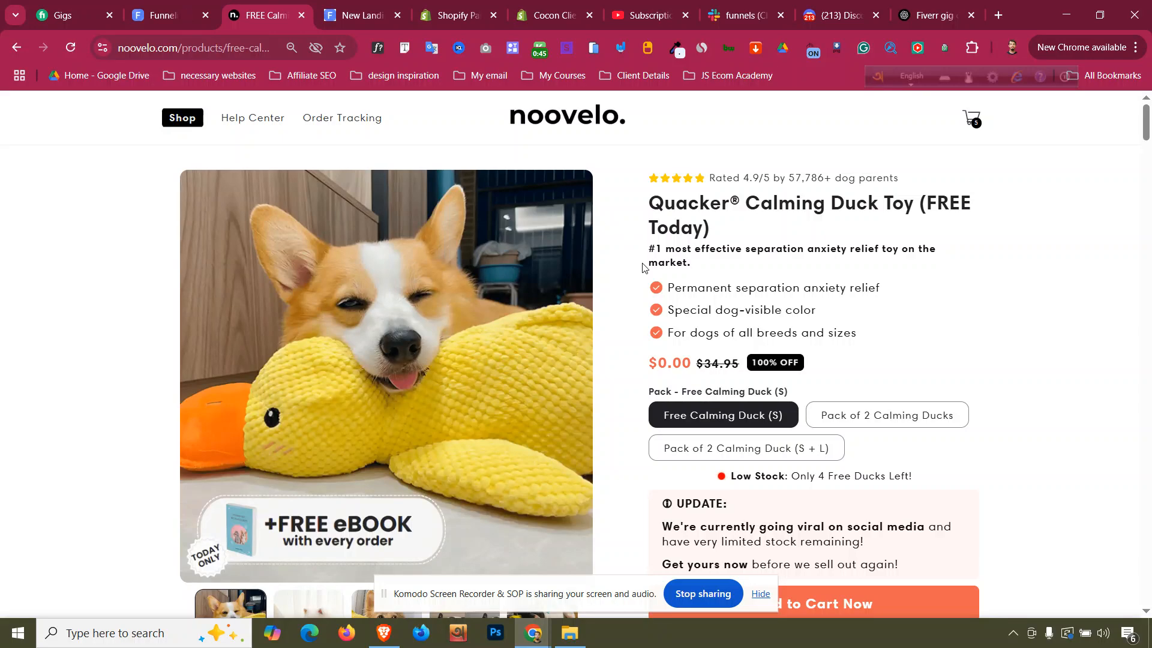
scroll(down, 3)
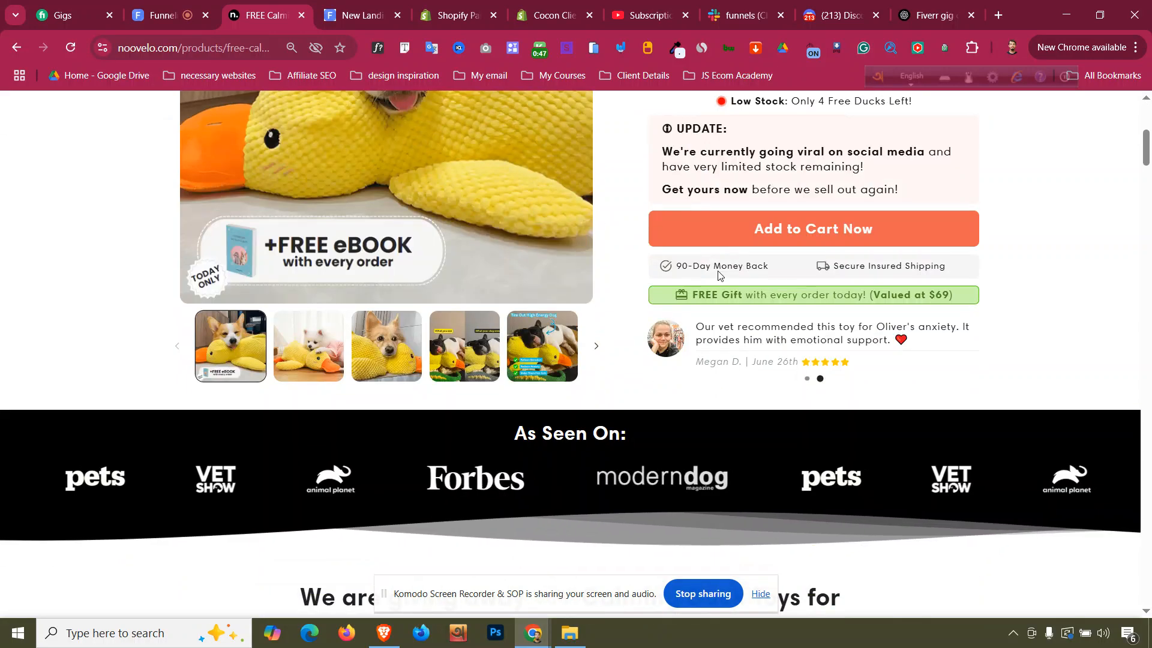
scroll(down, 3)
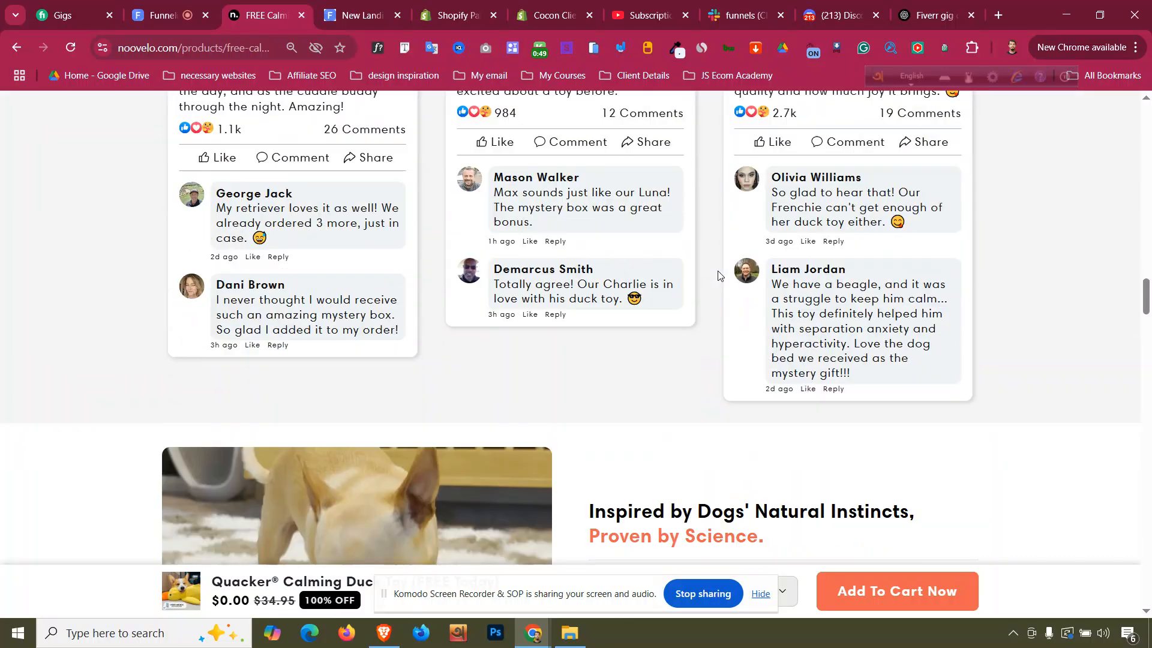
scroll(down, 3)
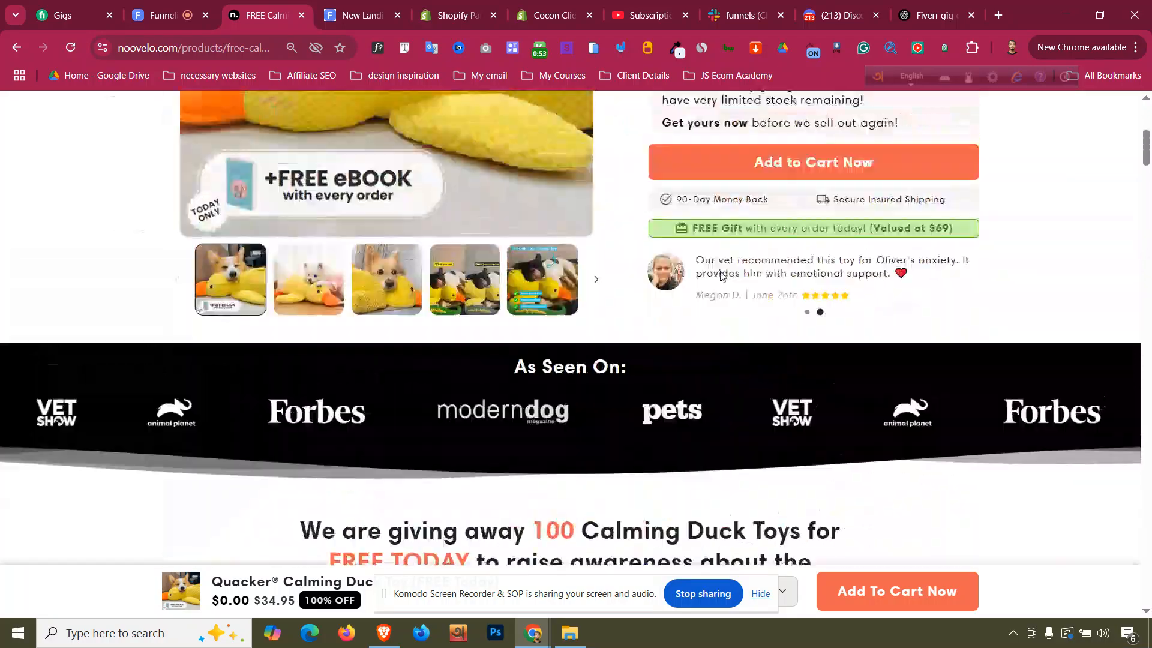
click(150, 16)
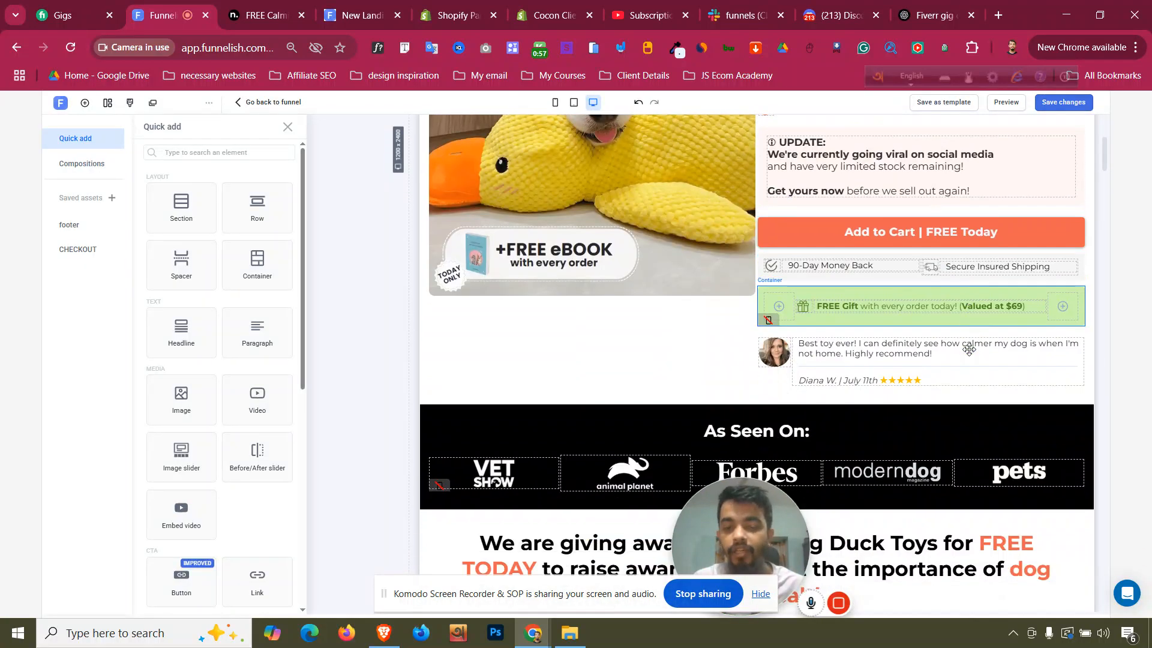
Compare the rebuilt page's upper sections against the original noovelo.com product page
scroll(down, 3)
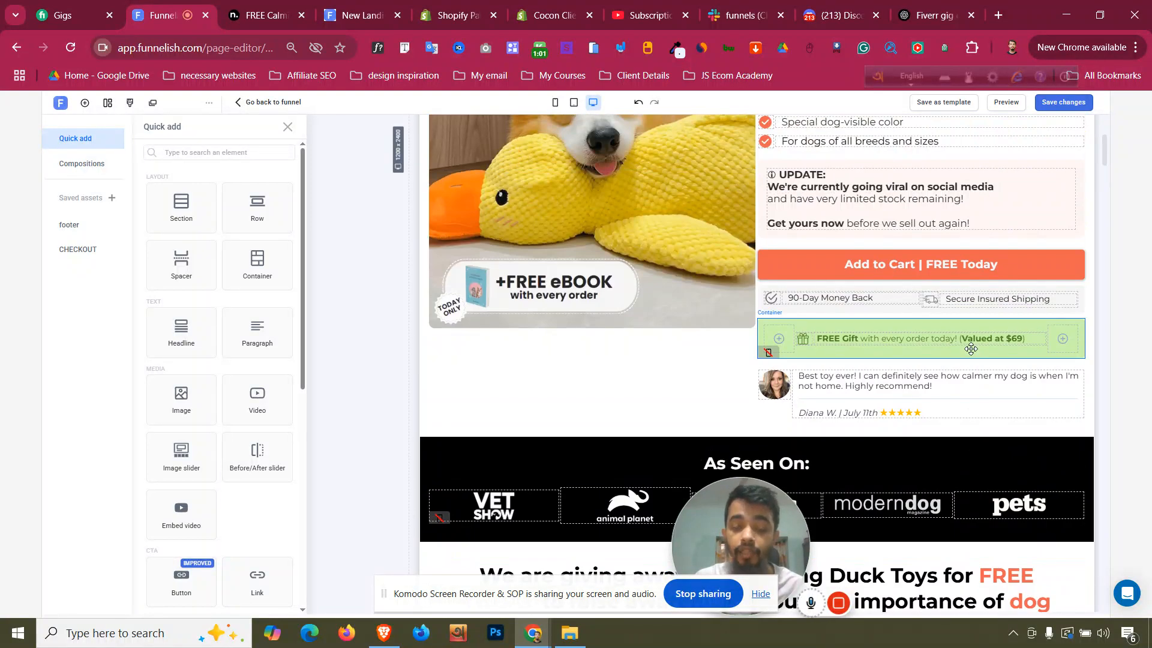
click(267, 15)
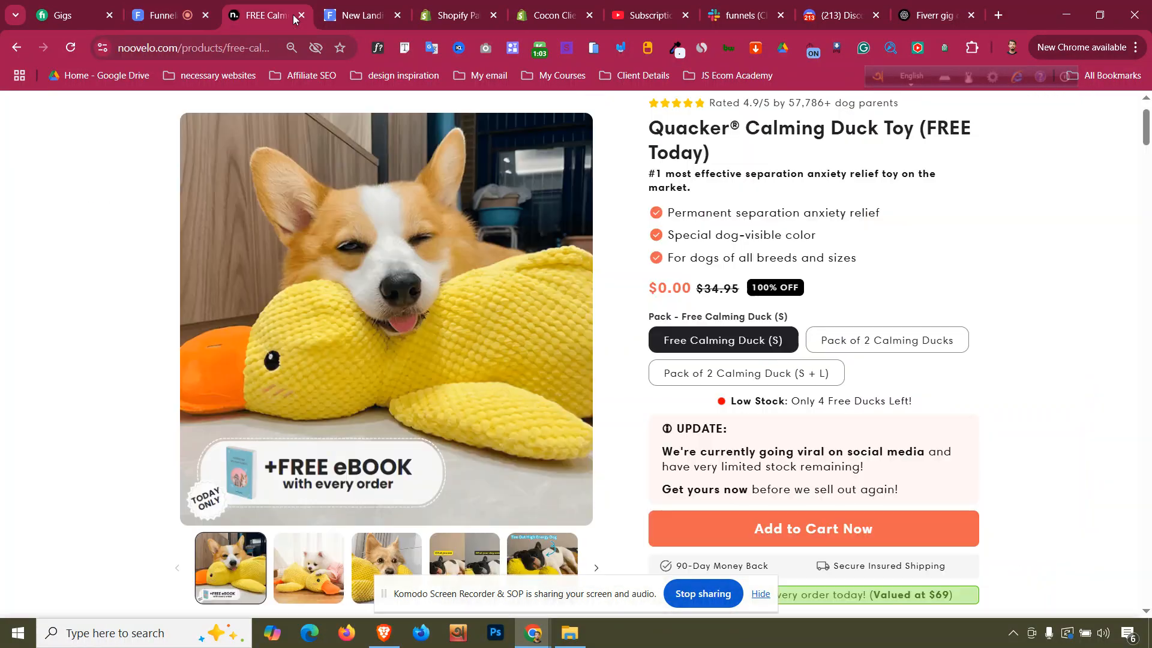
scroll(down, 3)
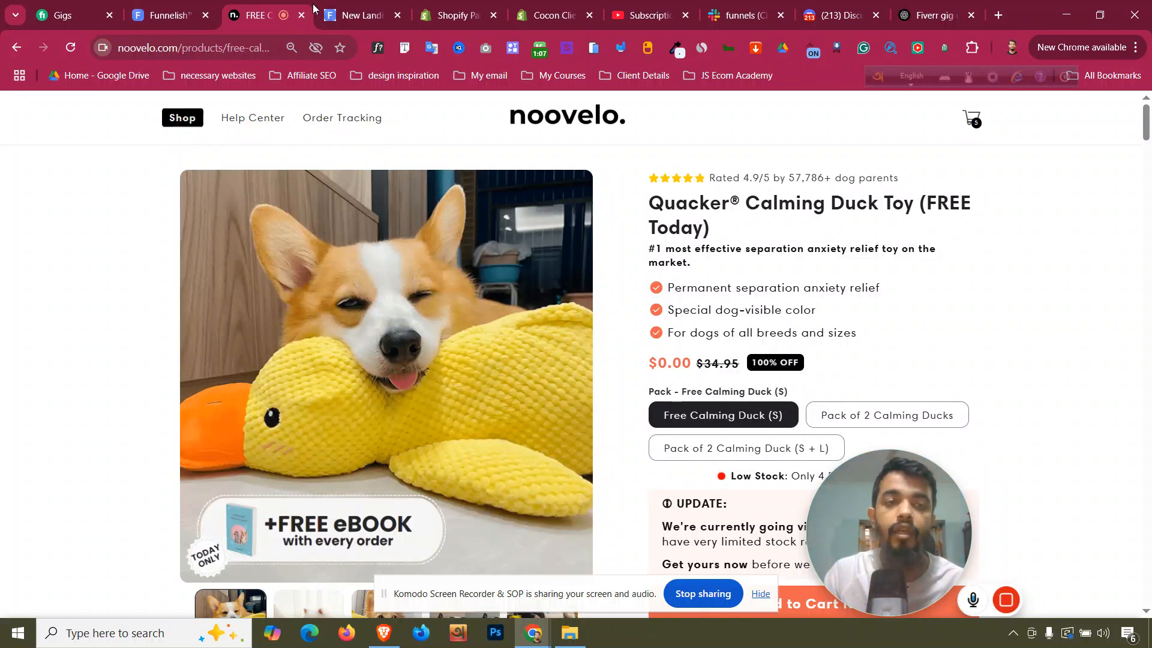
click(168, 16)
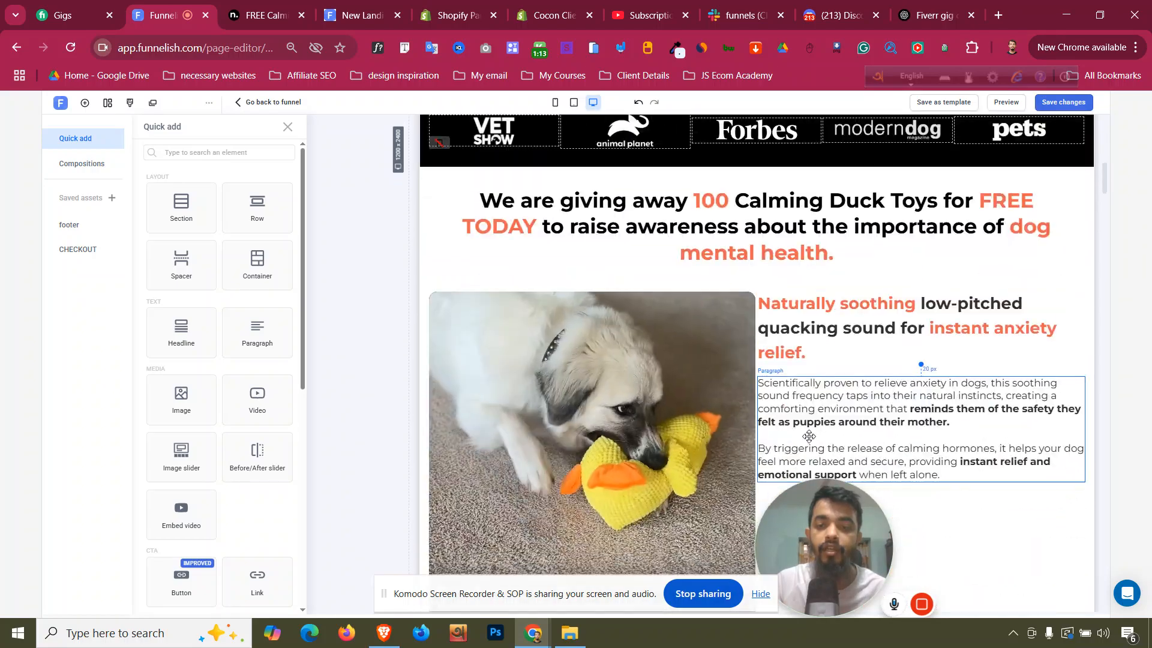
Check the rebuilt page down through reviews, guarantee and footer, then return to the live store page
scroll(down, 3)
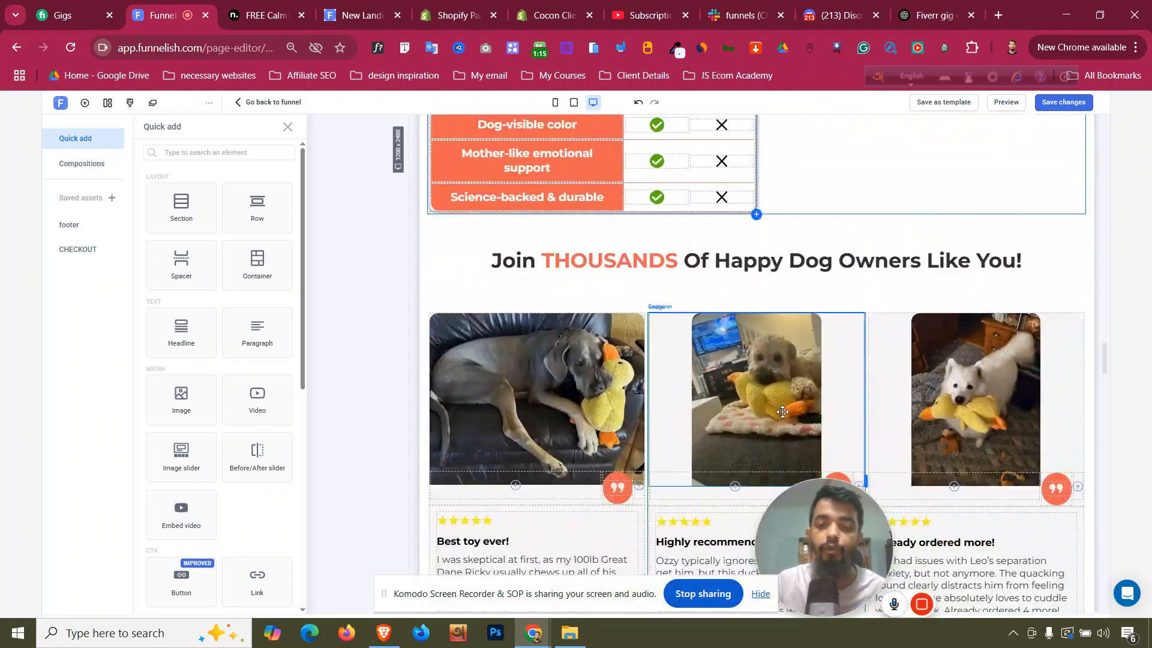
scroll(down, 3)
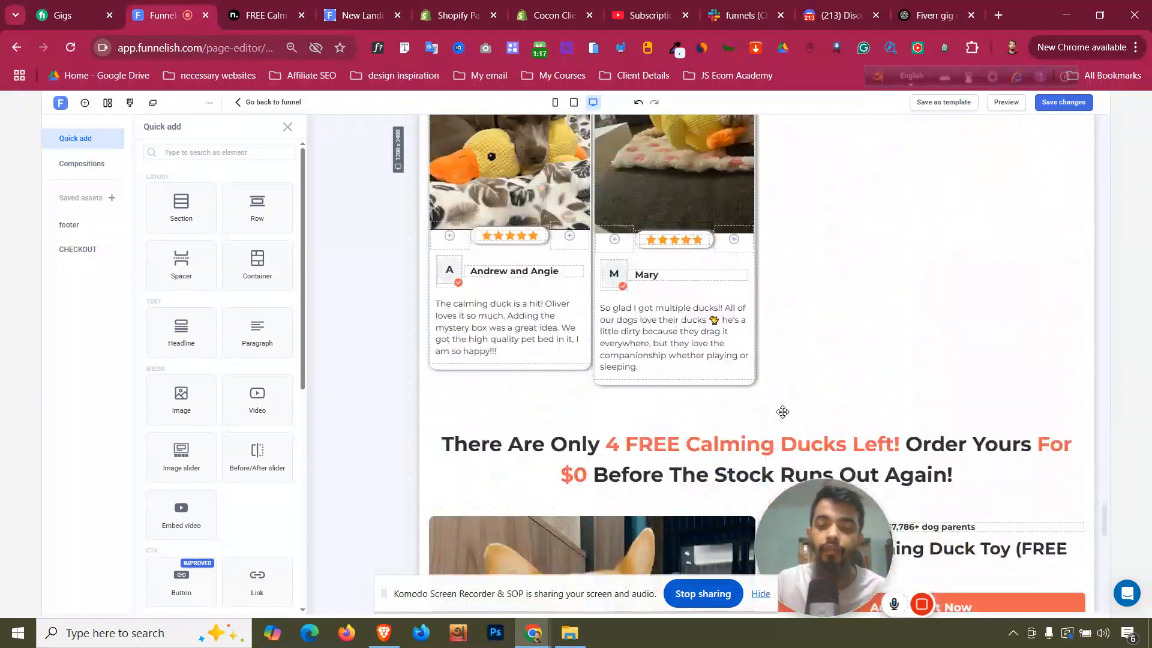
scroll(down, 3)
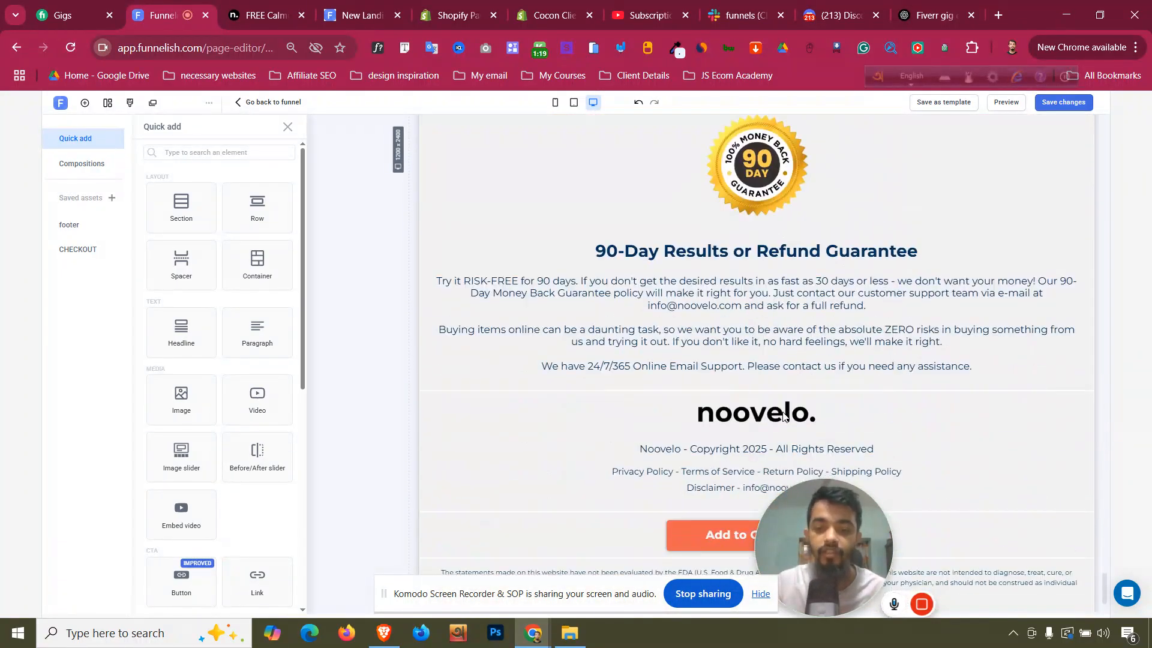
click(269, 16)
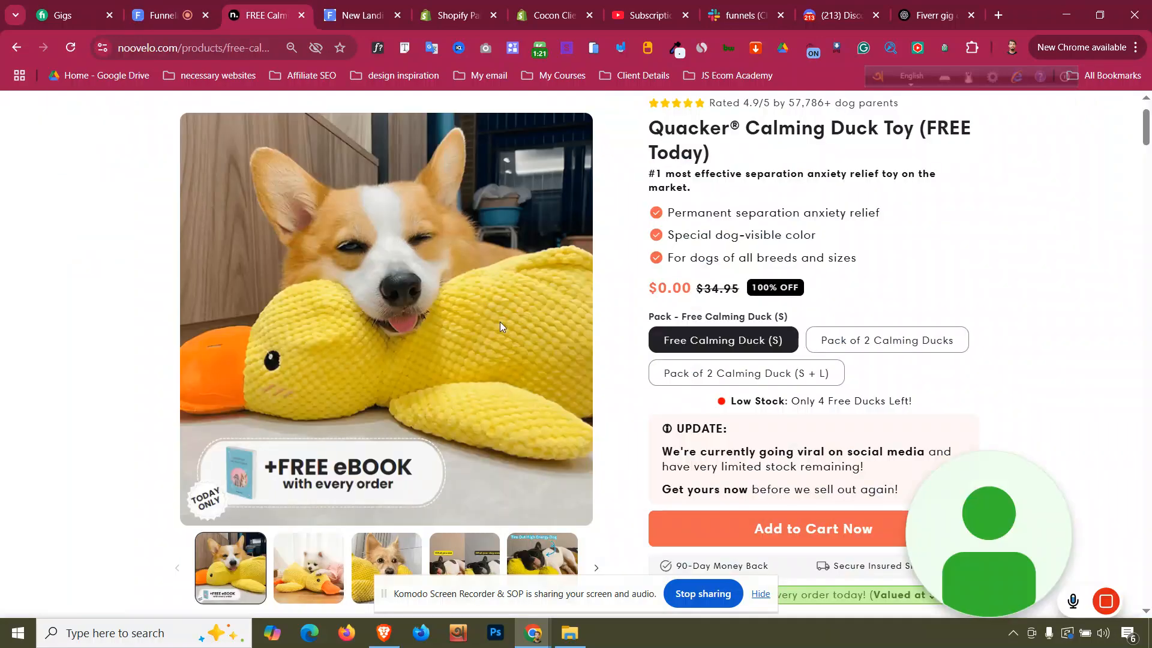
Review the noovelo.com product page to its footer and return to the Funnelish funnel overview
scroll(down, 3)
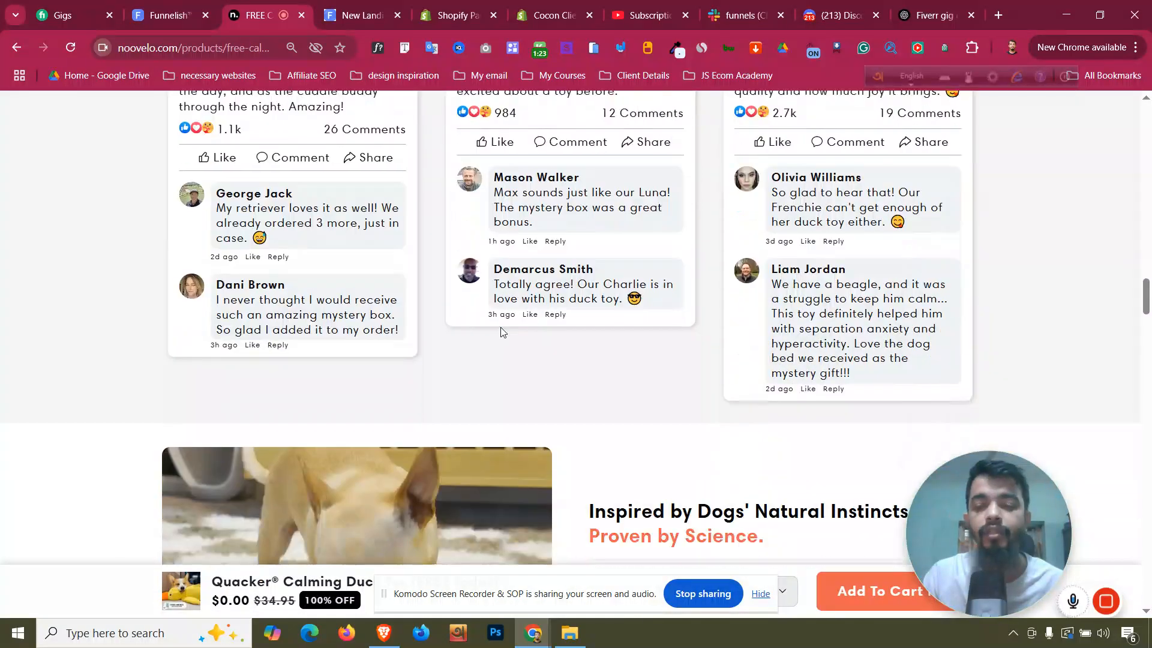
scroll(down, 3)
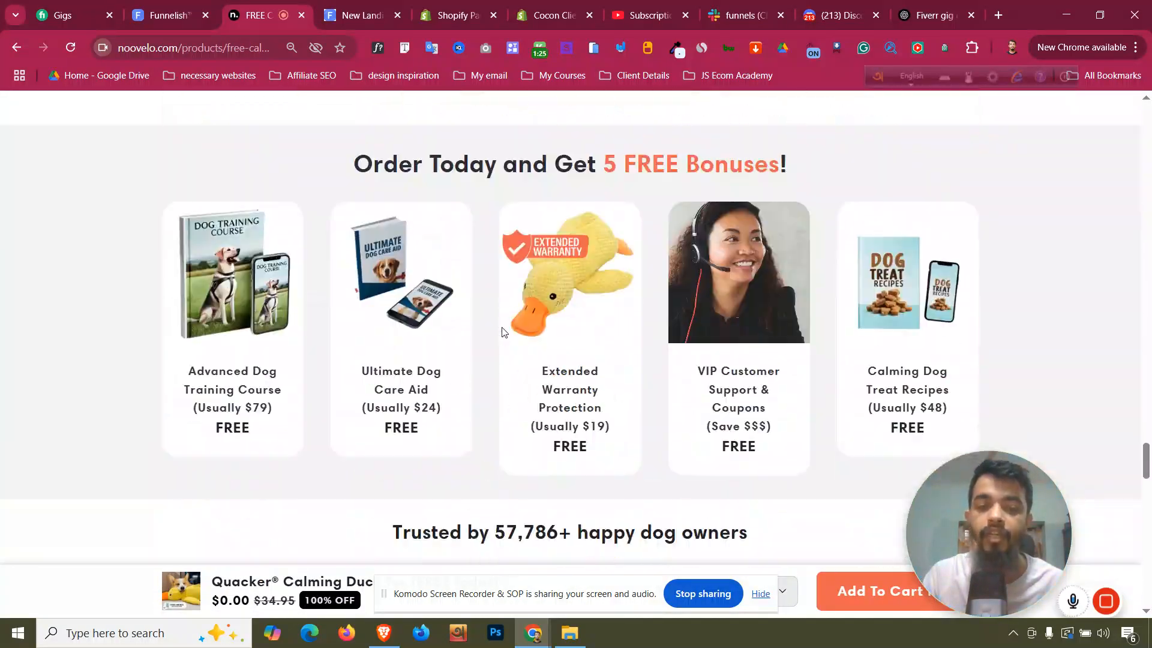
scroll(down, 3)
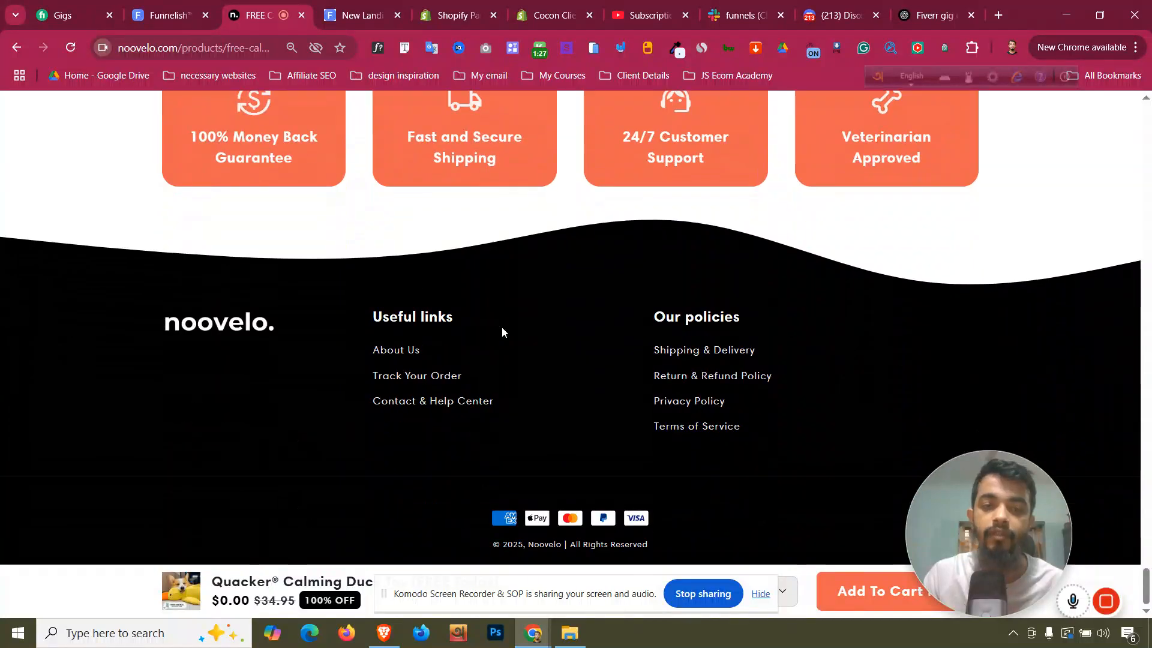
click(168, 16)
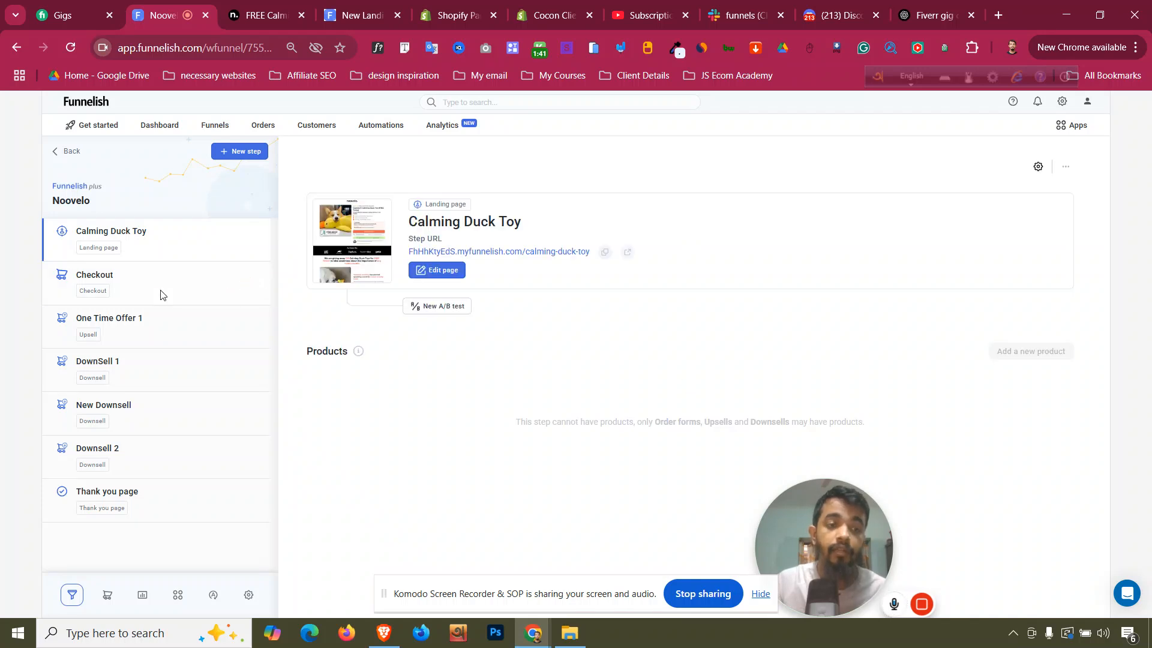
Open the Checkout step's page editor, checking the store page once for reference
click(94, 282)
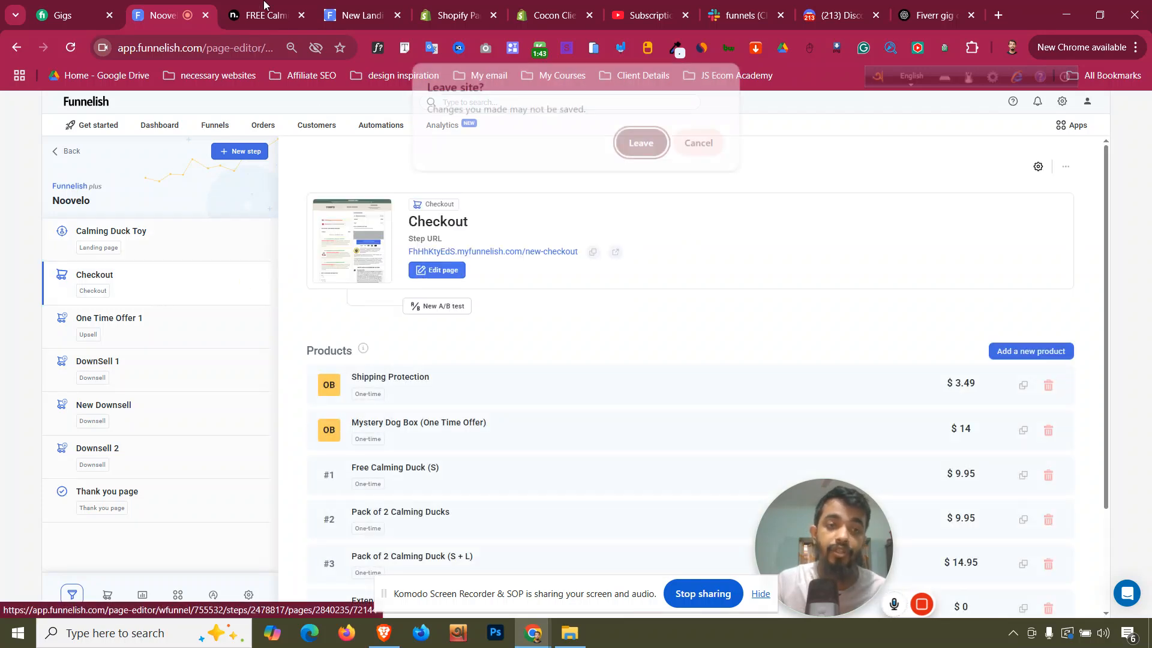
click(641, 143)
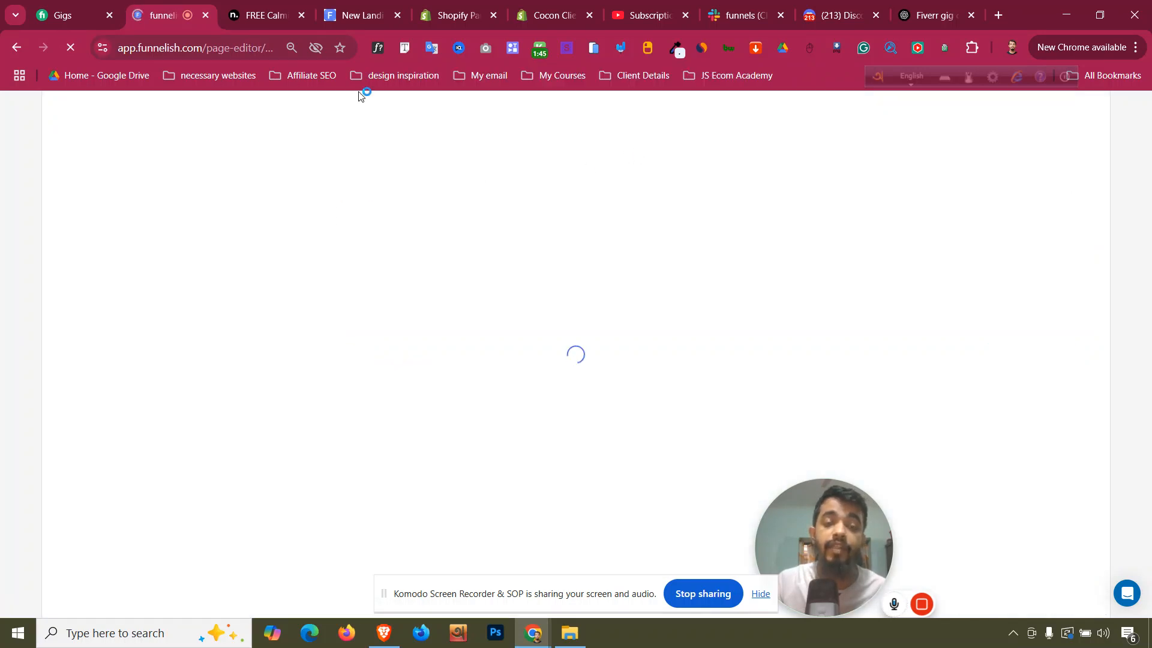
click(269, 16)
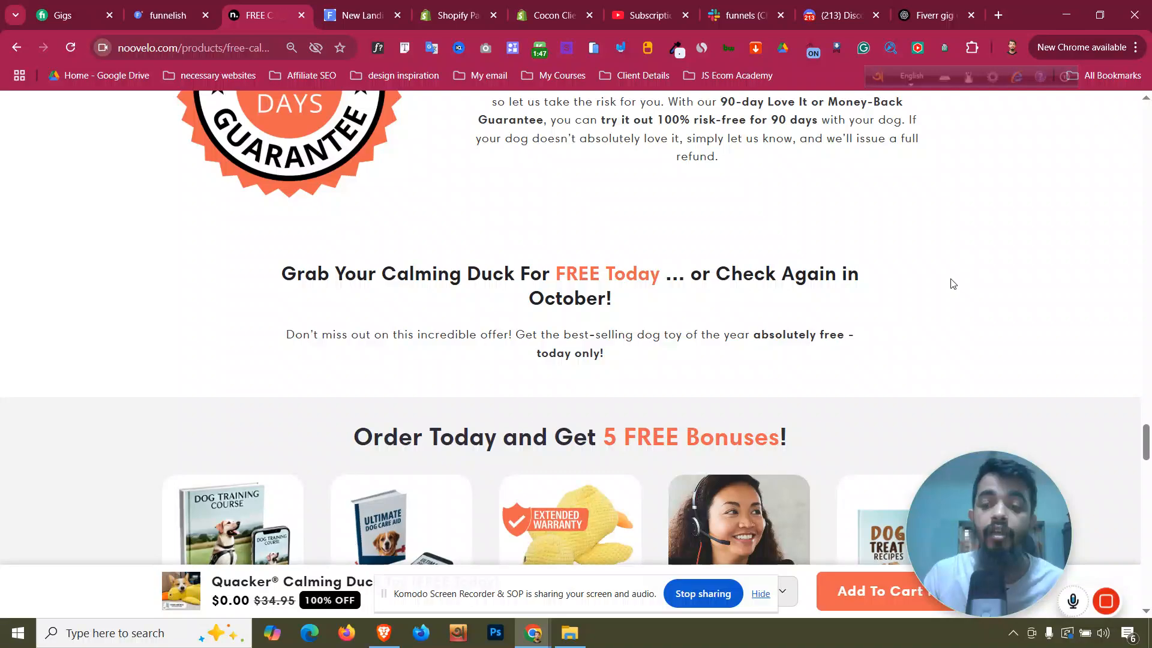
scroll(up, 3)
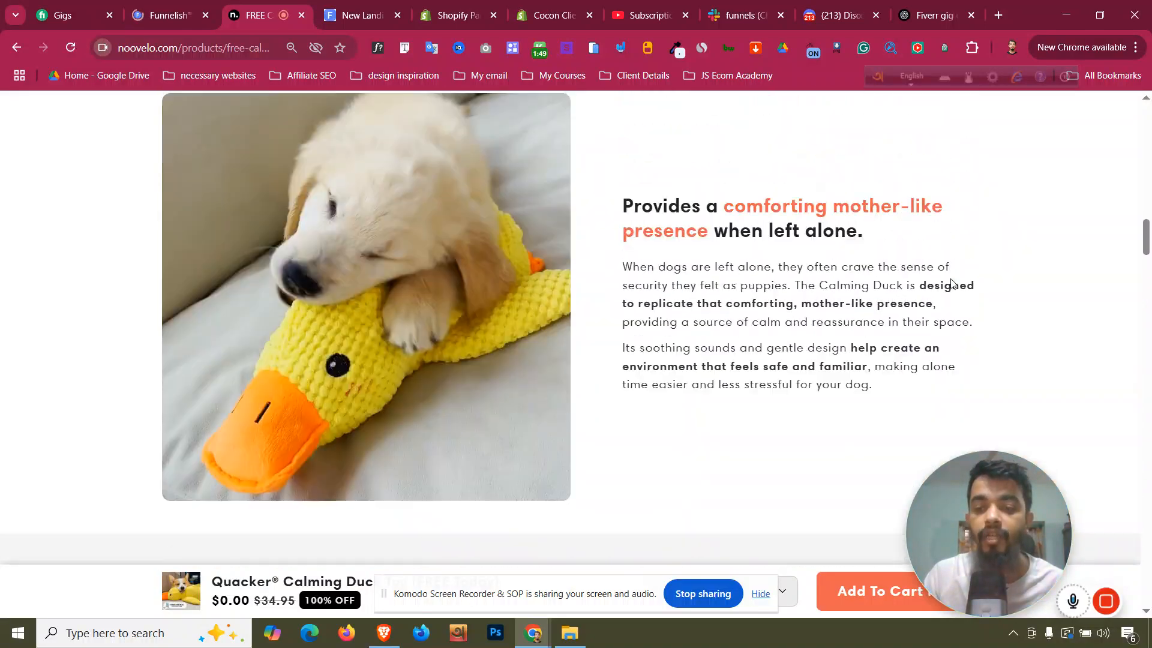
scroll(up, 3)
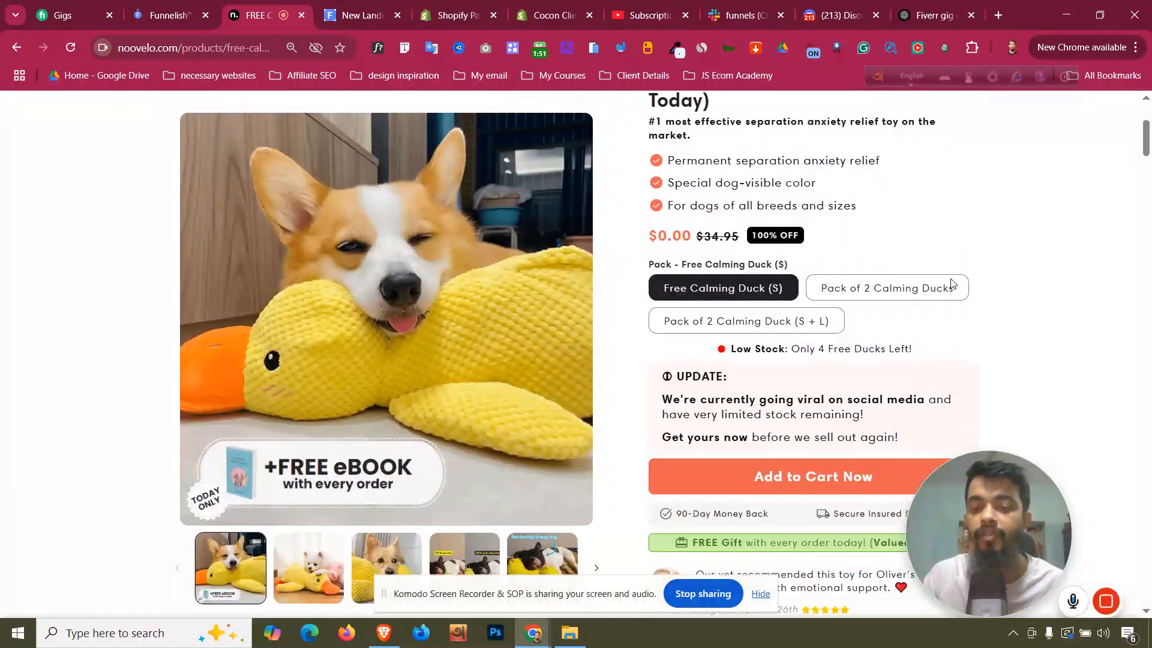
click(168, 16)
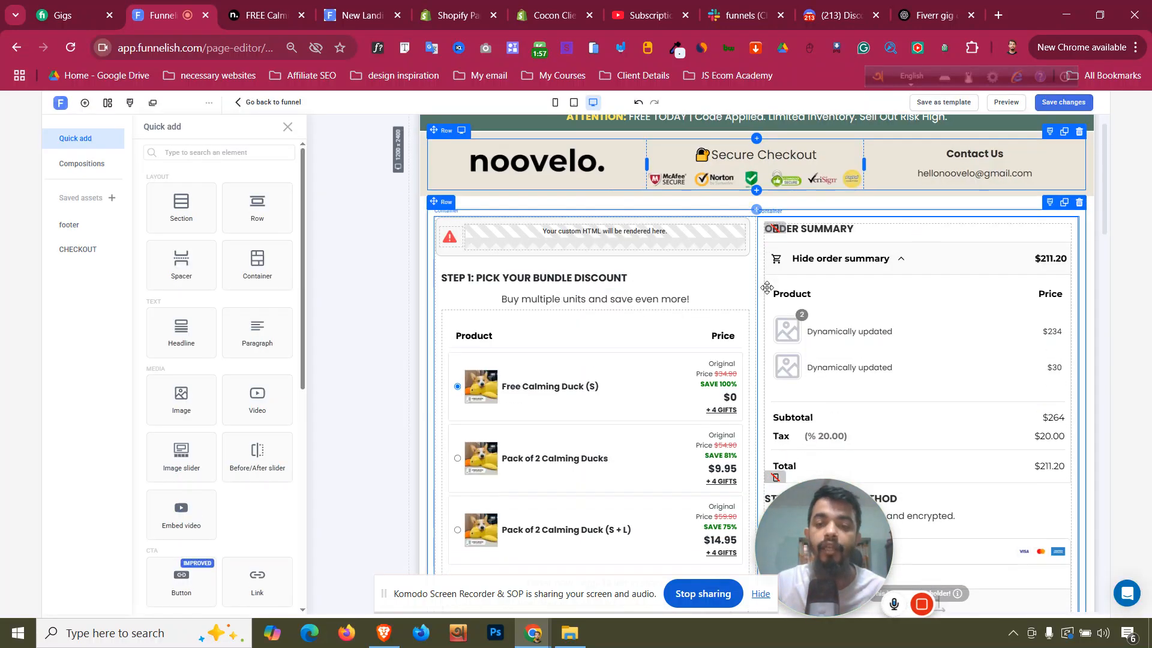
Review the Mystery Dog Box and Shipping Protection order bumps and save the checkout page changes
scroll(down, 3)
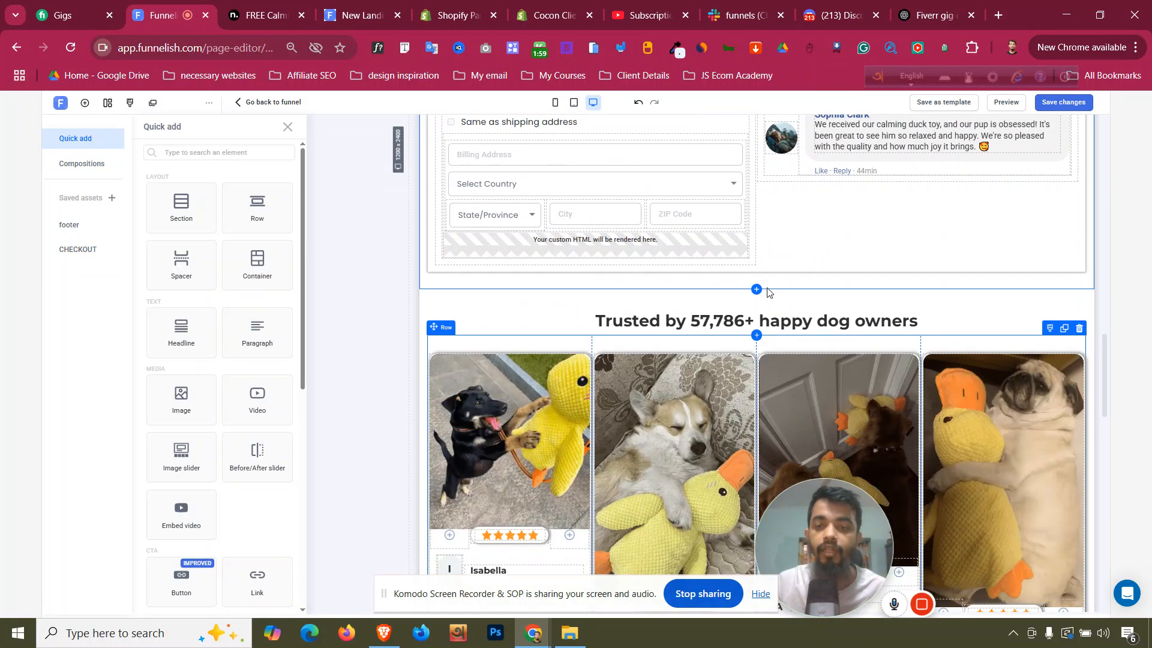
scroll(down, 3)
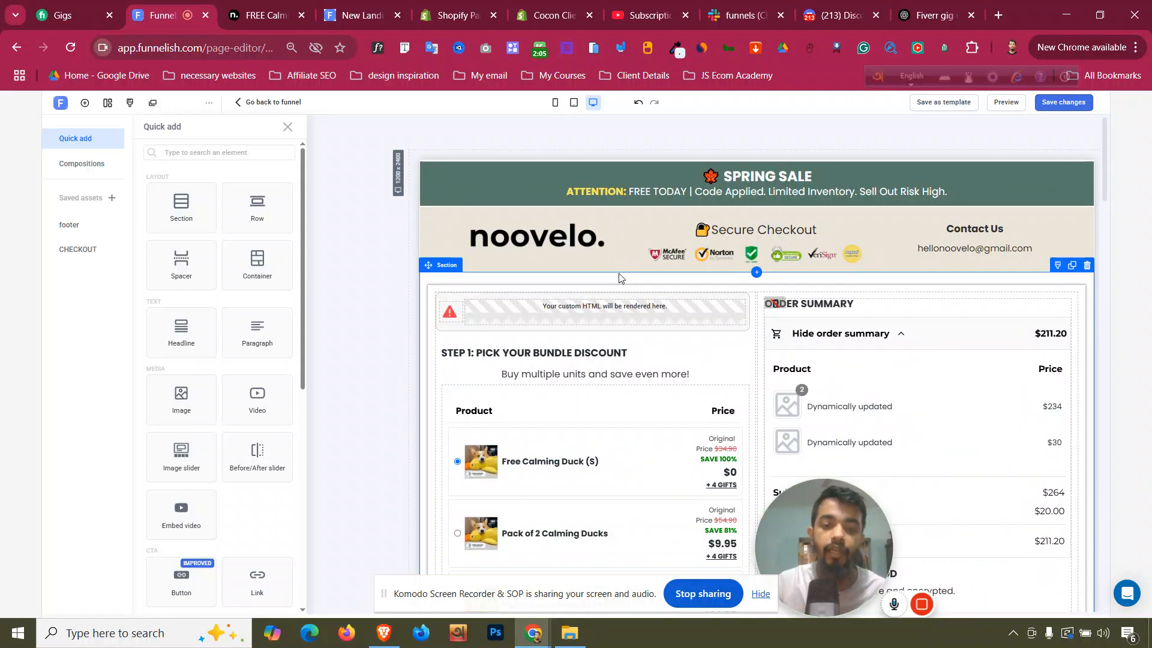
scroll(down, 3)
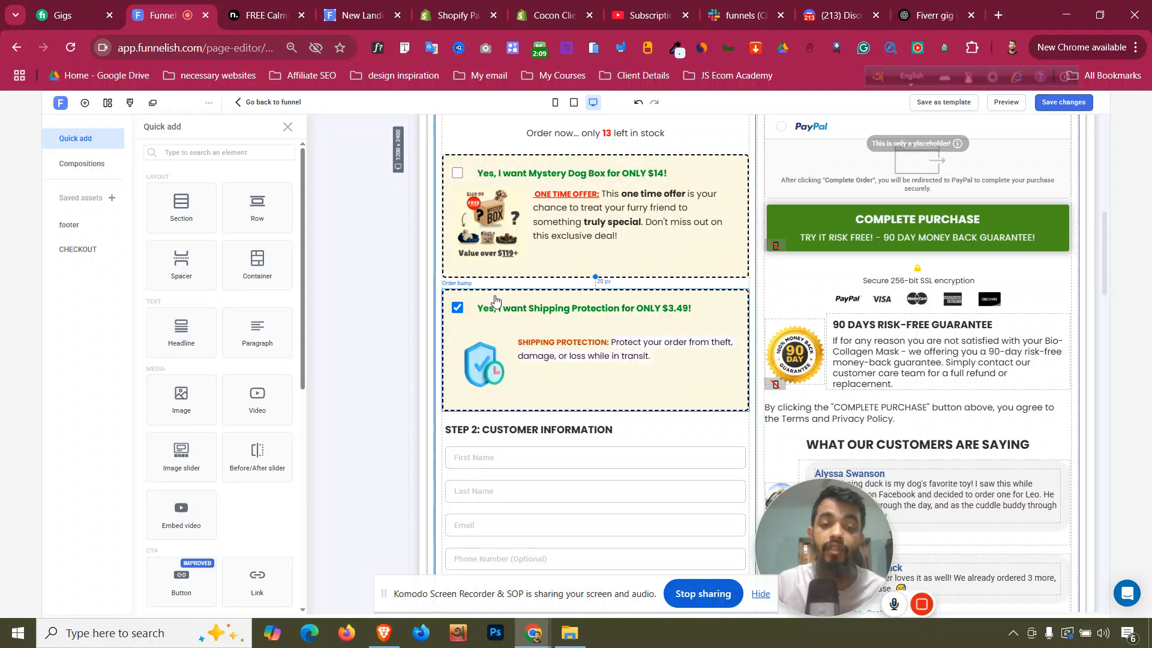
mouse_move(508, 341)
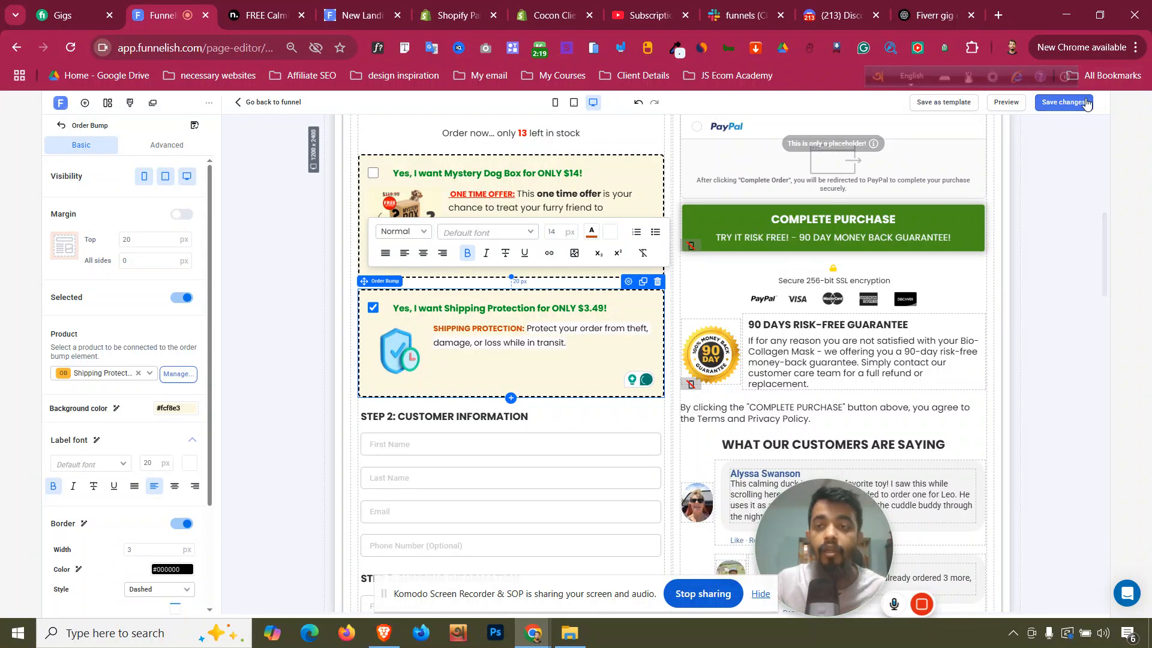
click(1063, 102)
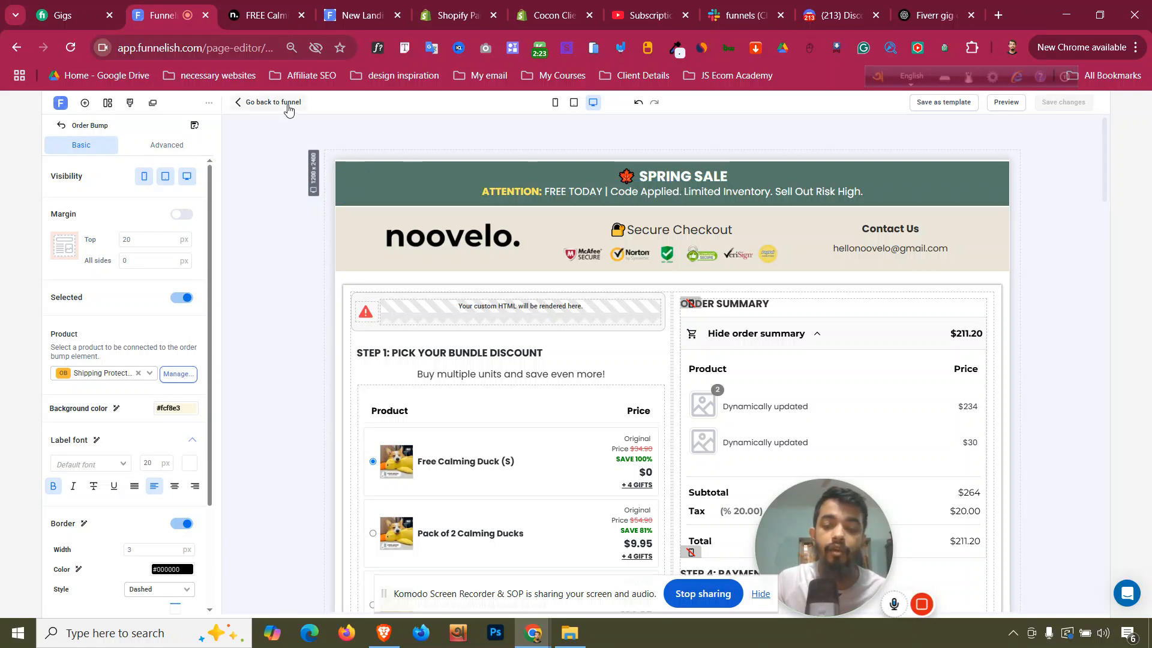
Return to the funnel overview and look through the Checkout step's order bumps and six products
click(276, 102)
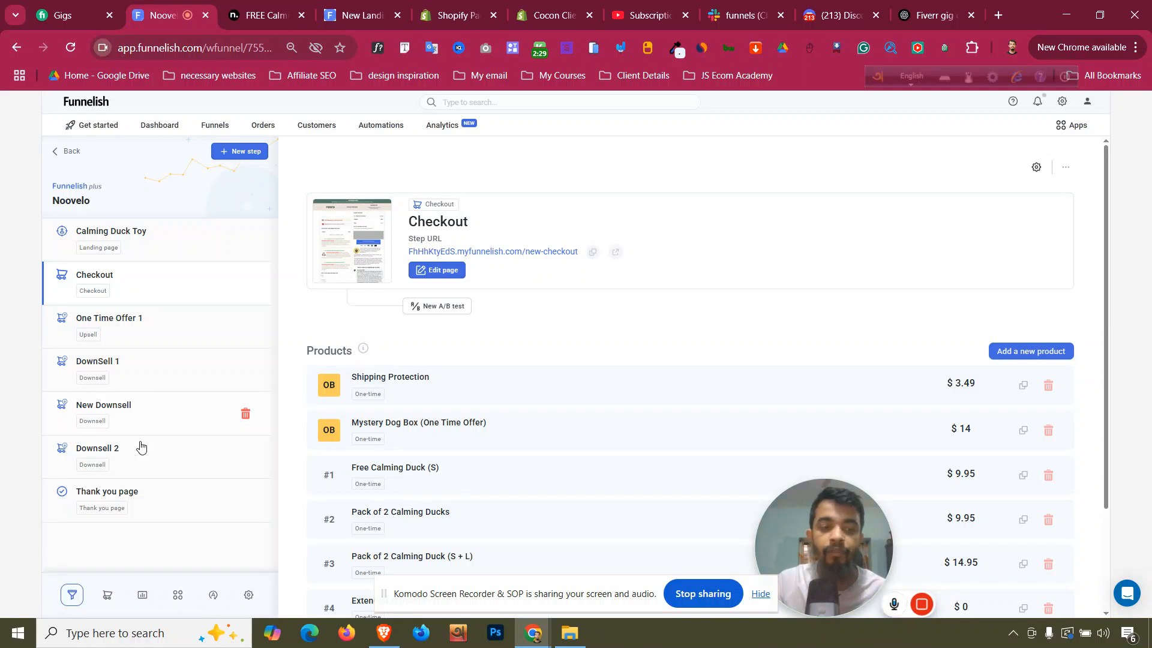
mouse_move(138, 498)
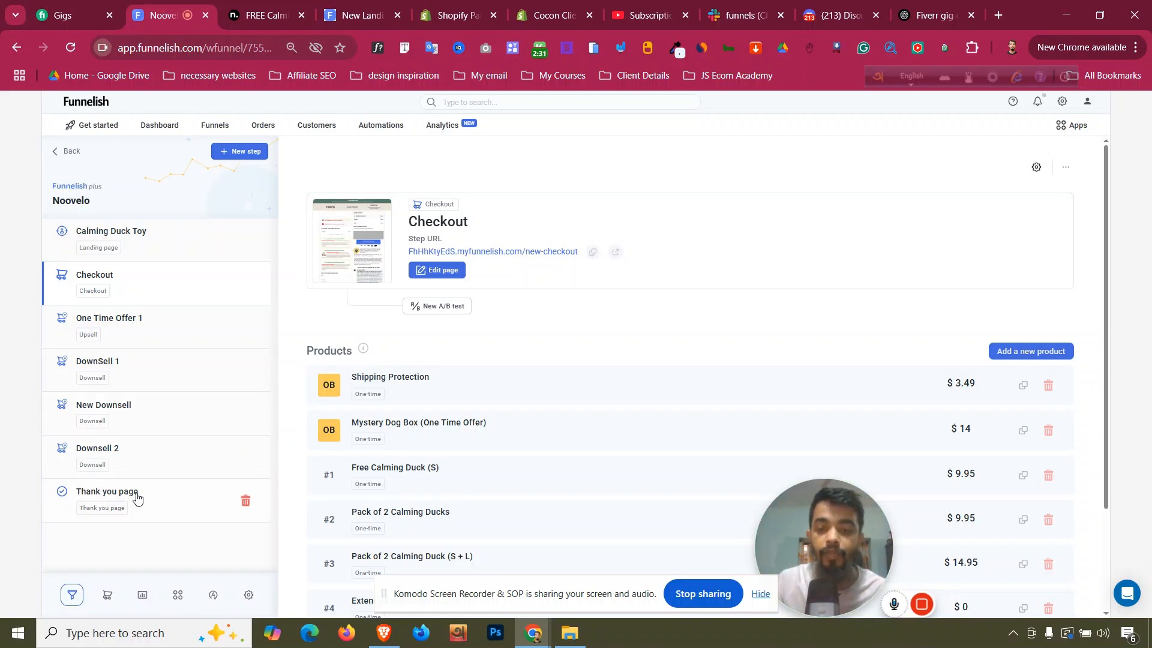
mouse_move(118, 344)
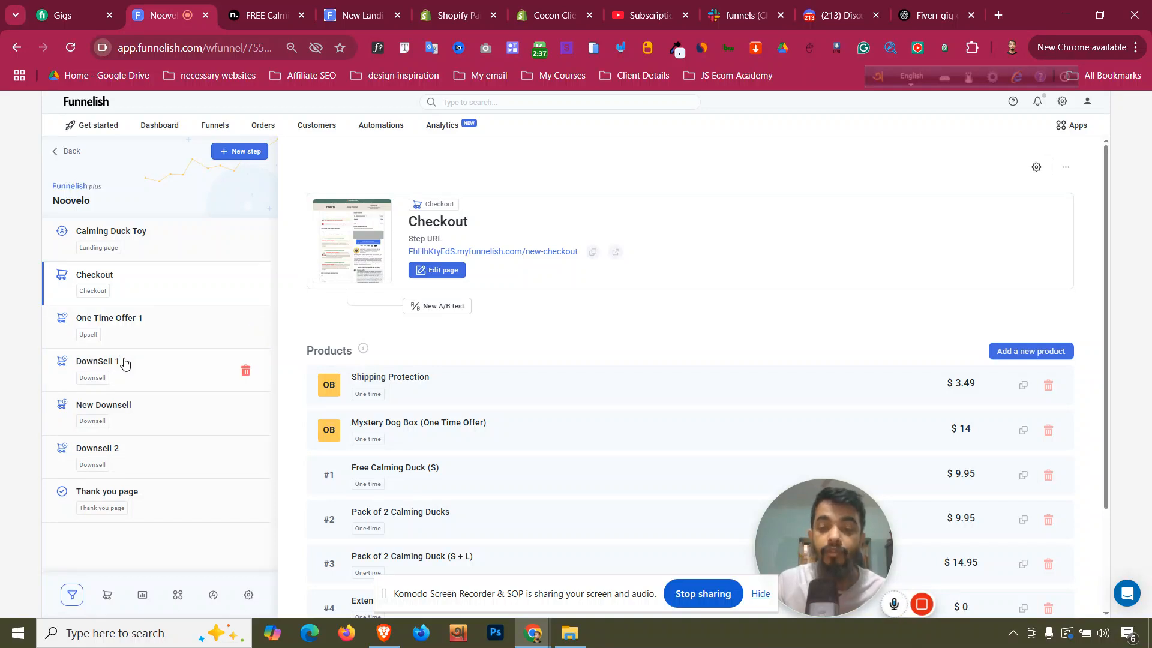
mouse_move(117, 389)
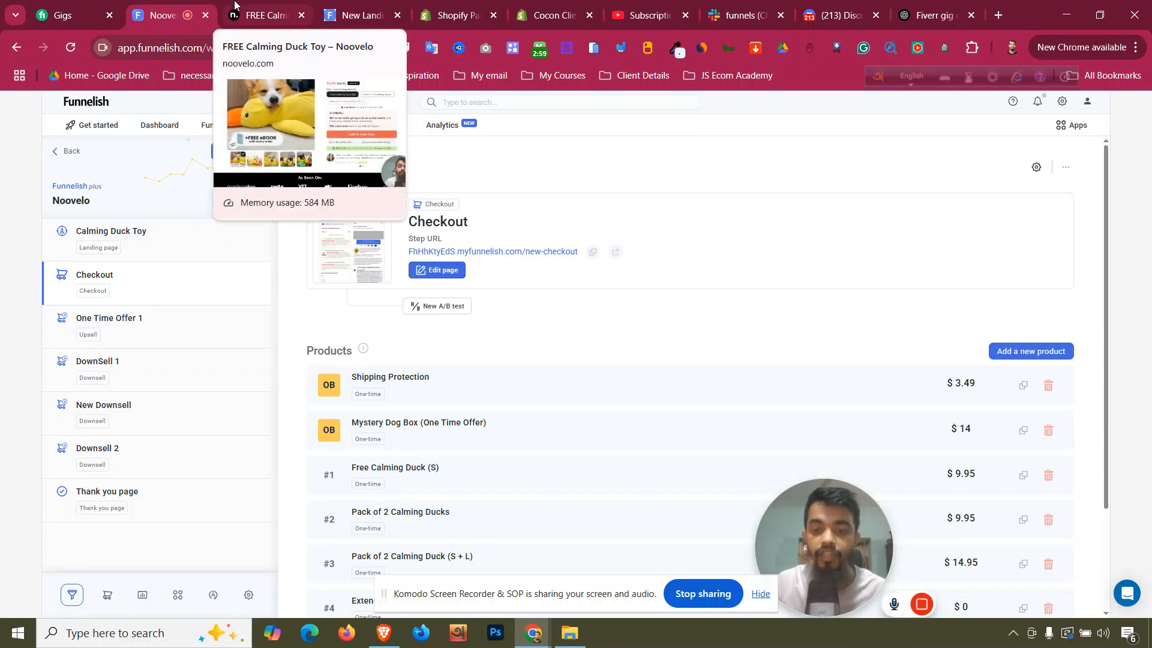
mouse_move(239, 236)
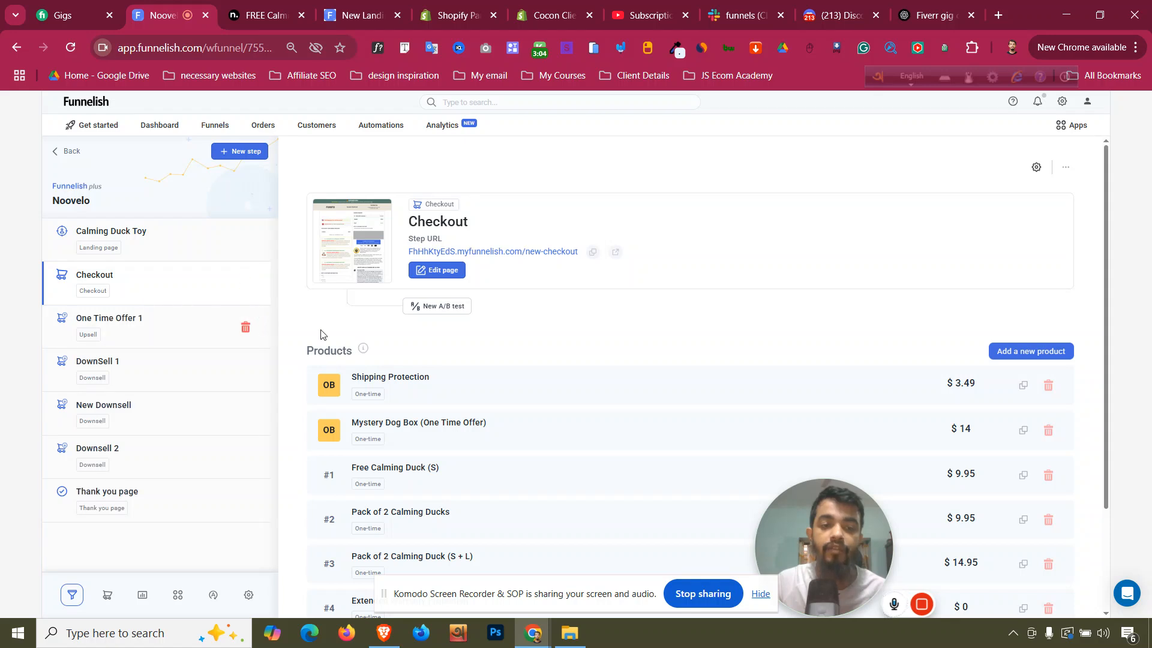
scroll(down, 3)
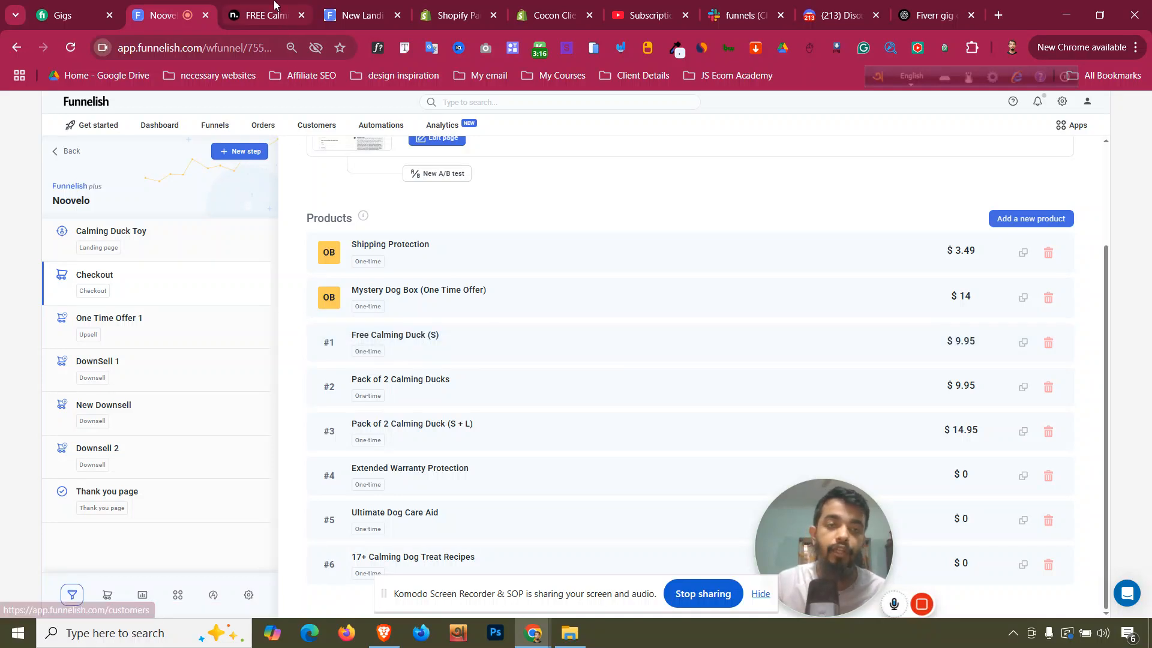
mouse_move(260, 15)
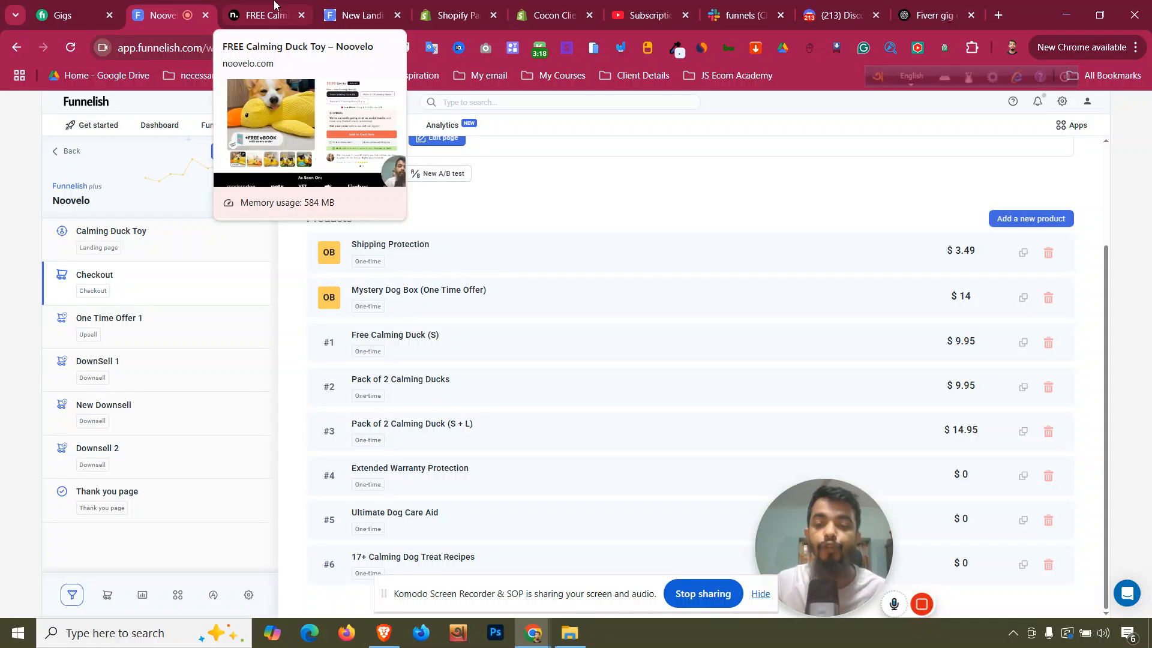